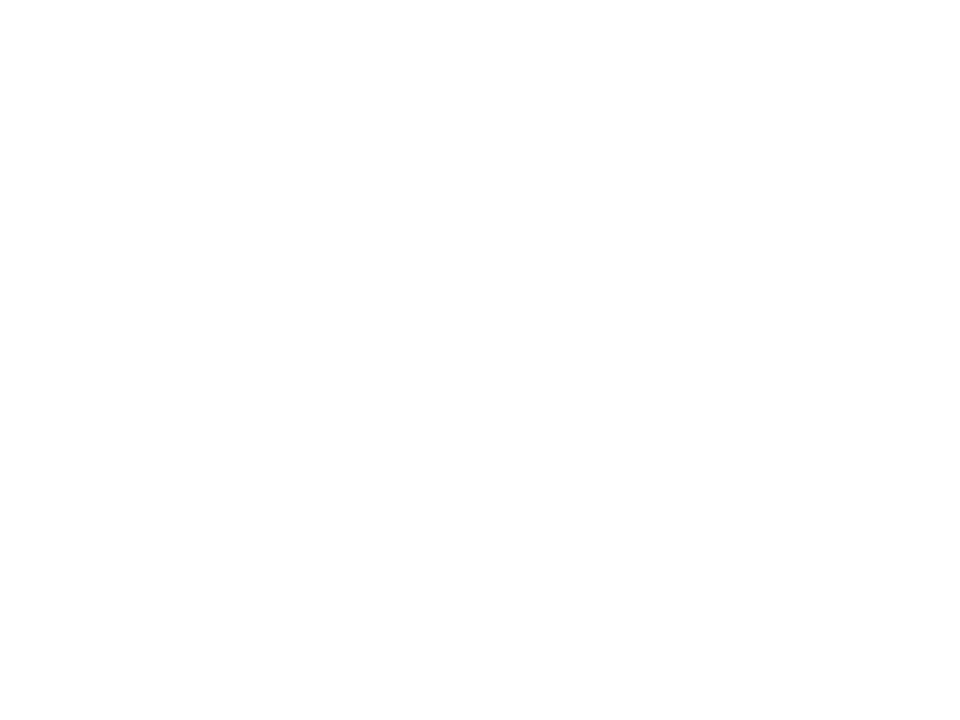
- Draw a large curved black arc as the right side of the head
left_click_drag(678, 97, 543, 543)
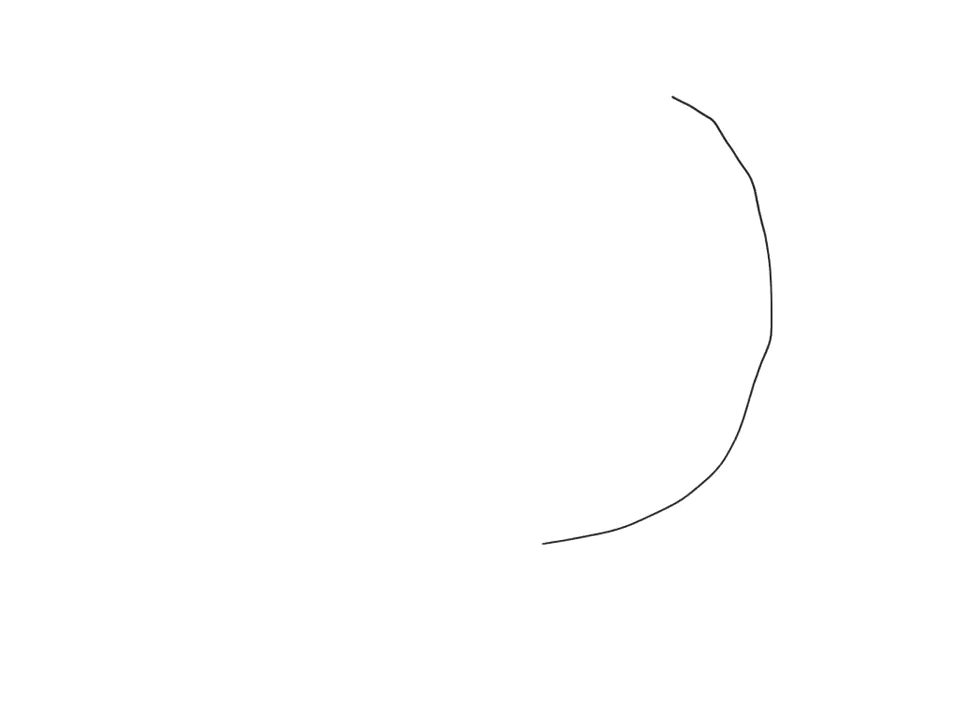
- Close the round head outline and add two pupil-filled eyes and a large rounded nose
left_click_drag(540, 542, 690, 100)
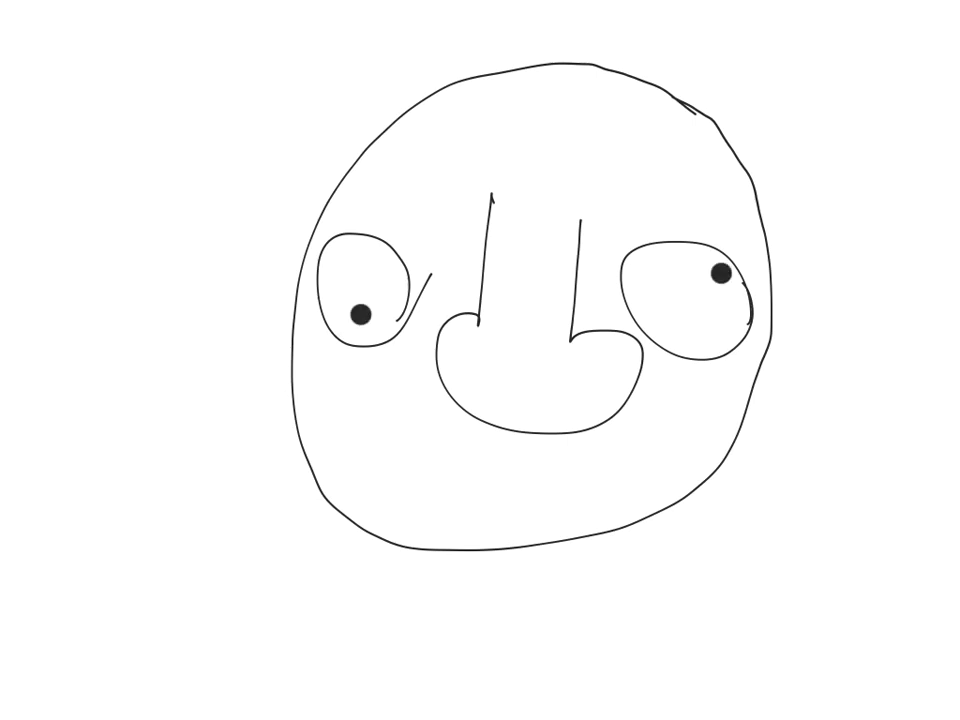
- Sketch scribbled eyebrows, nostrils, a wide toothy grin and small hair tufts on top
left_click_drag(370, 410, 670, 425)
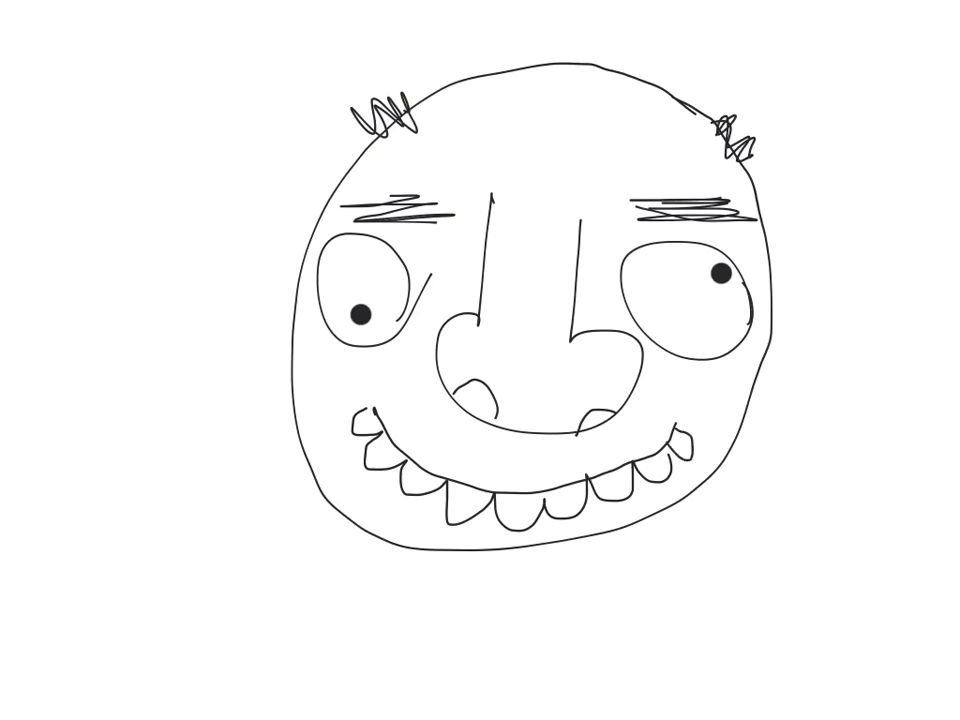
- Draw two short curved cheek lines, one under each eye beside the grin
left_click_drag(340, 360, 390, 380)
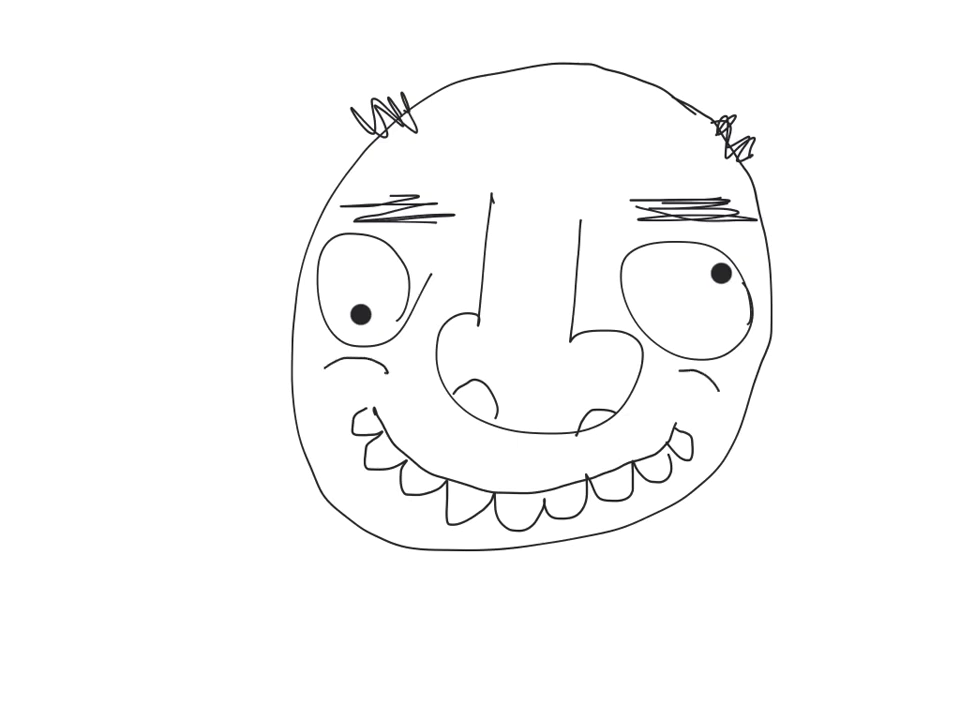